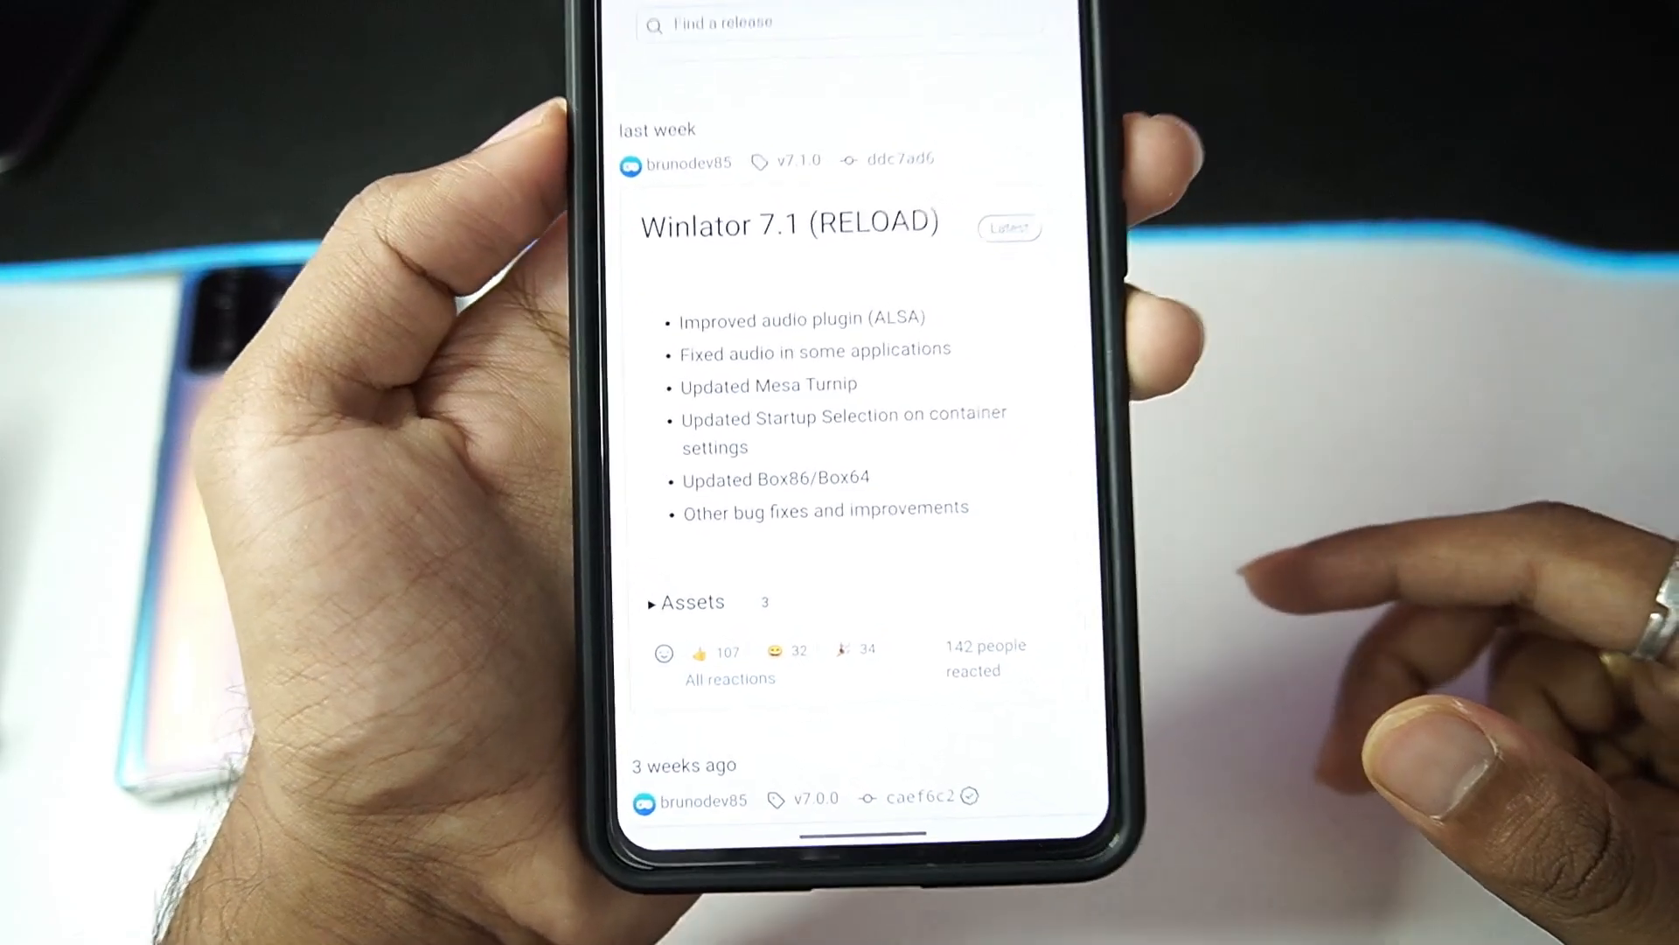
Scroll the releases page to the Winlator 7.1 (RELOAD) release and its change list.
{"action": "scroll", "scroll_direction": "up", "scroll_amount": 3}
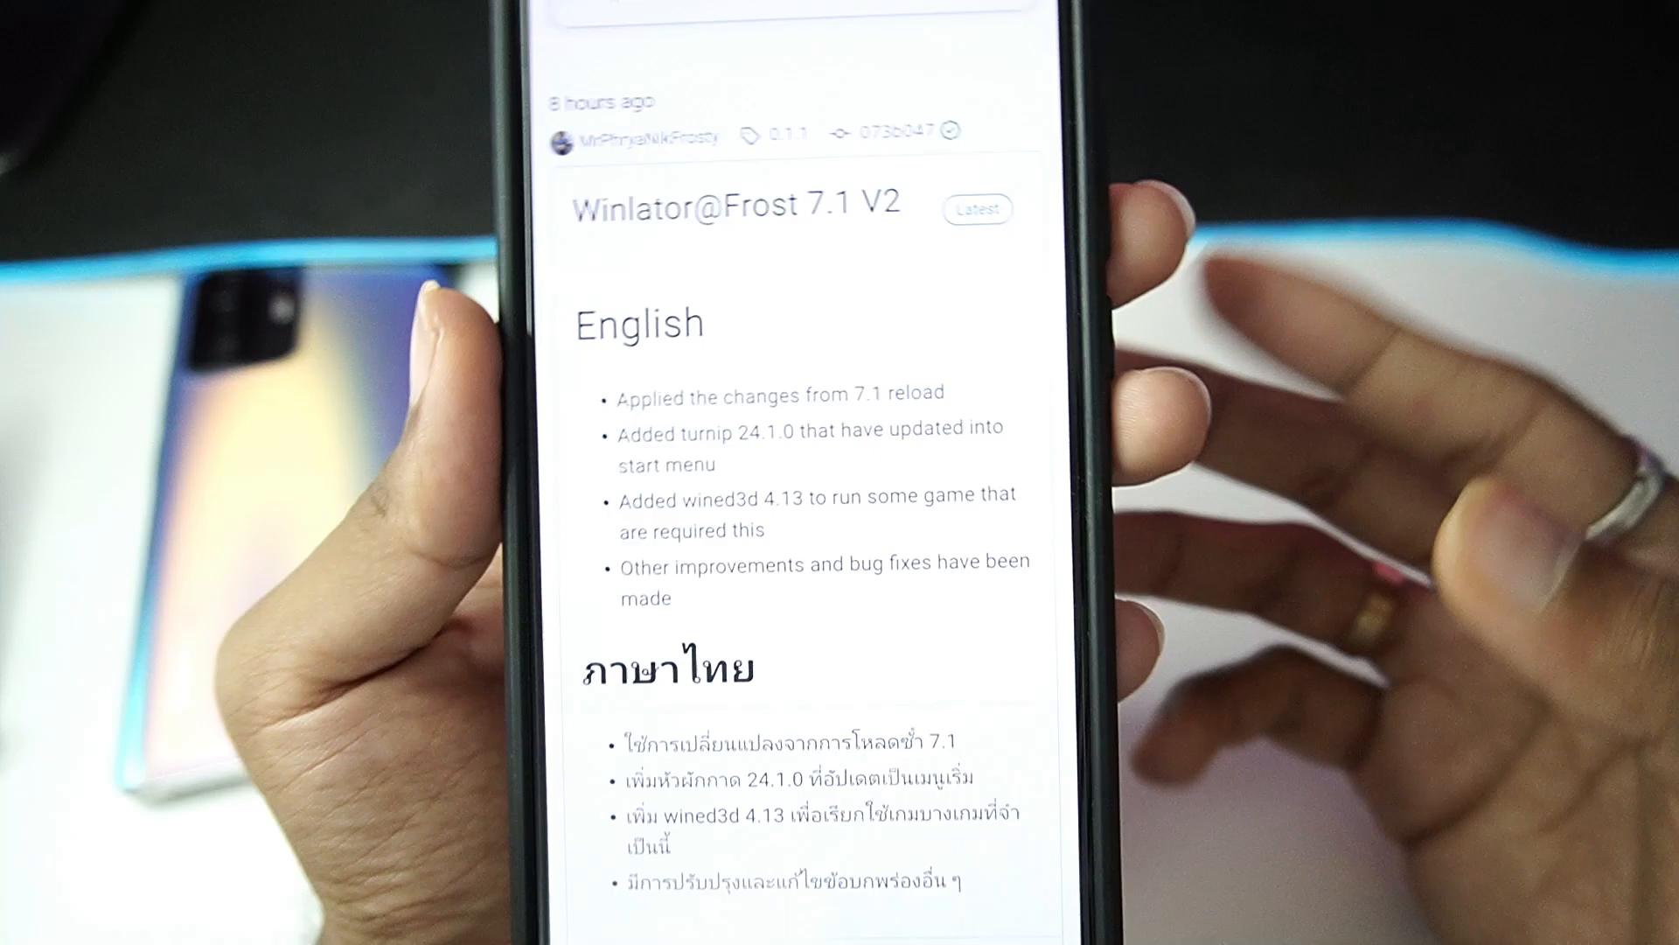
Scroll through the Winlator@Frost 7.1 V2 English and Thai changelog notes.
{"action": "scroll", "scroll_direction": "down", "scroll_amount": 3}
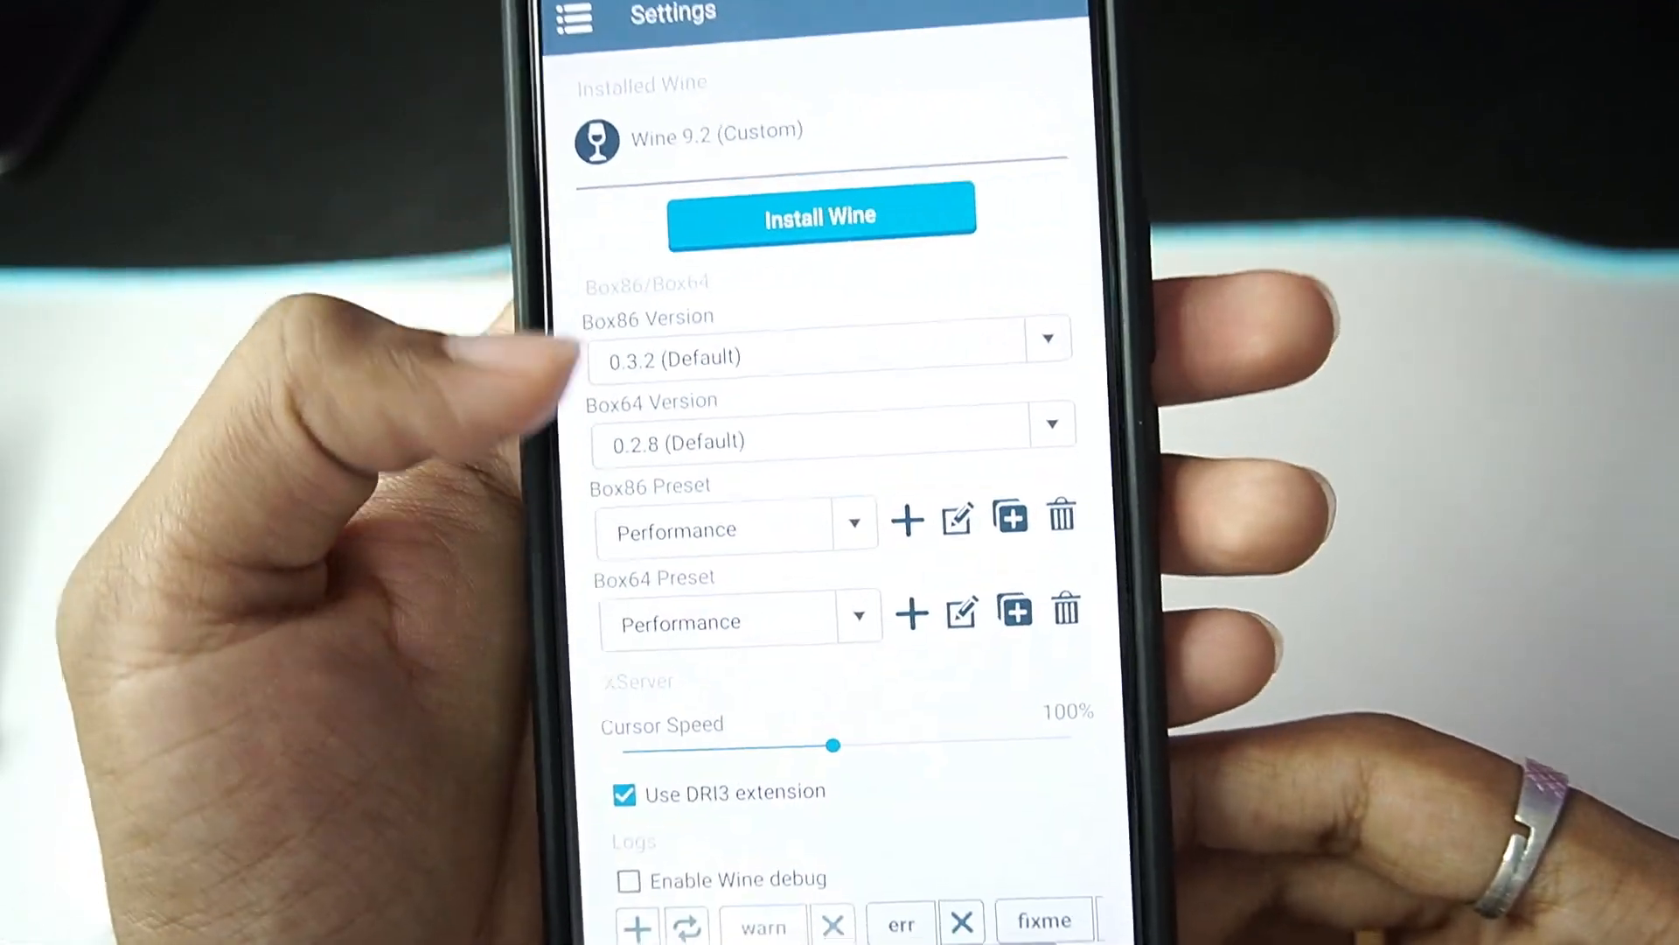
List the available Box64 versions, then reach Container-1's advanced Box86/Box64 presets.
{"action": "left_click", "coordinate": [1050, 423]}
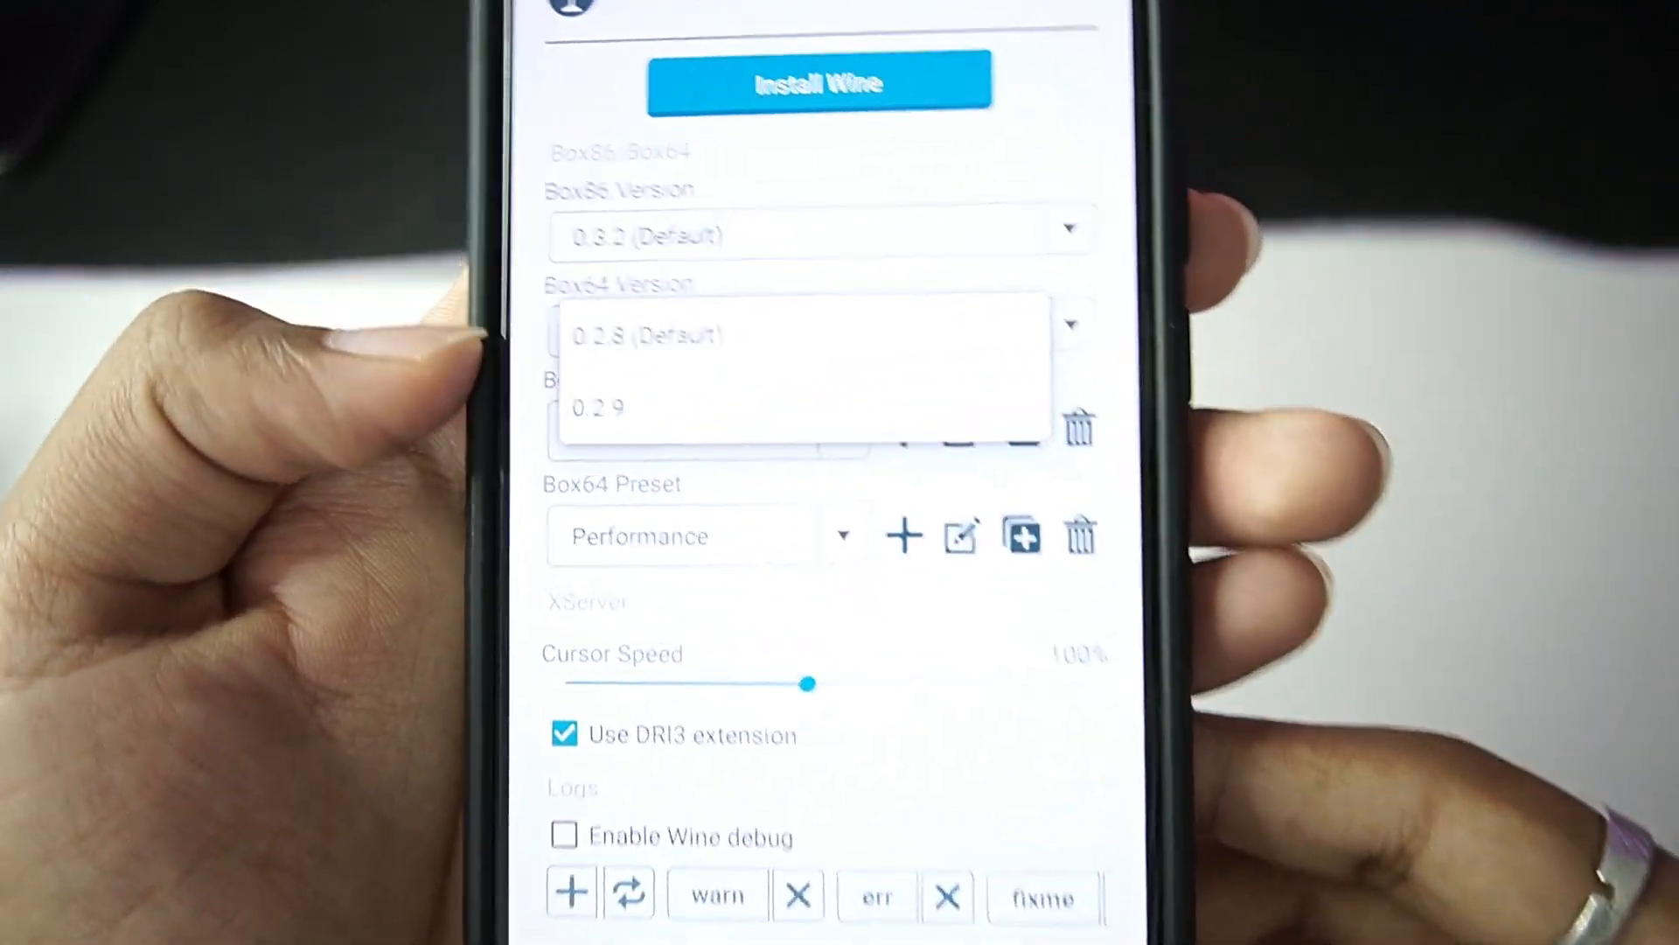
{"action": "scroll", "scroll_direction": "up", "scroll_amount": 3}
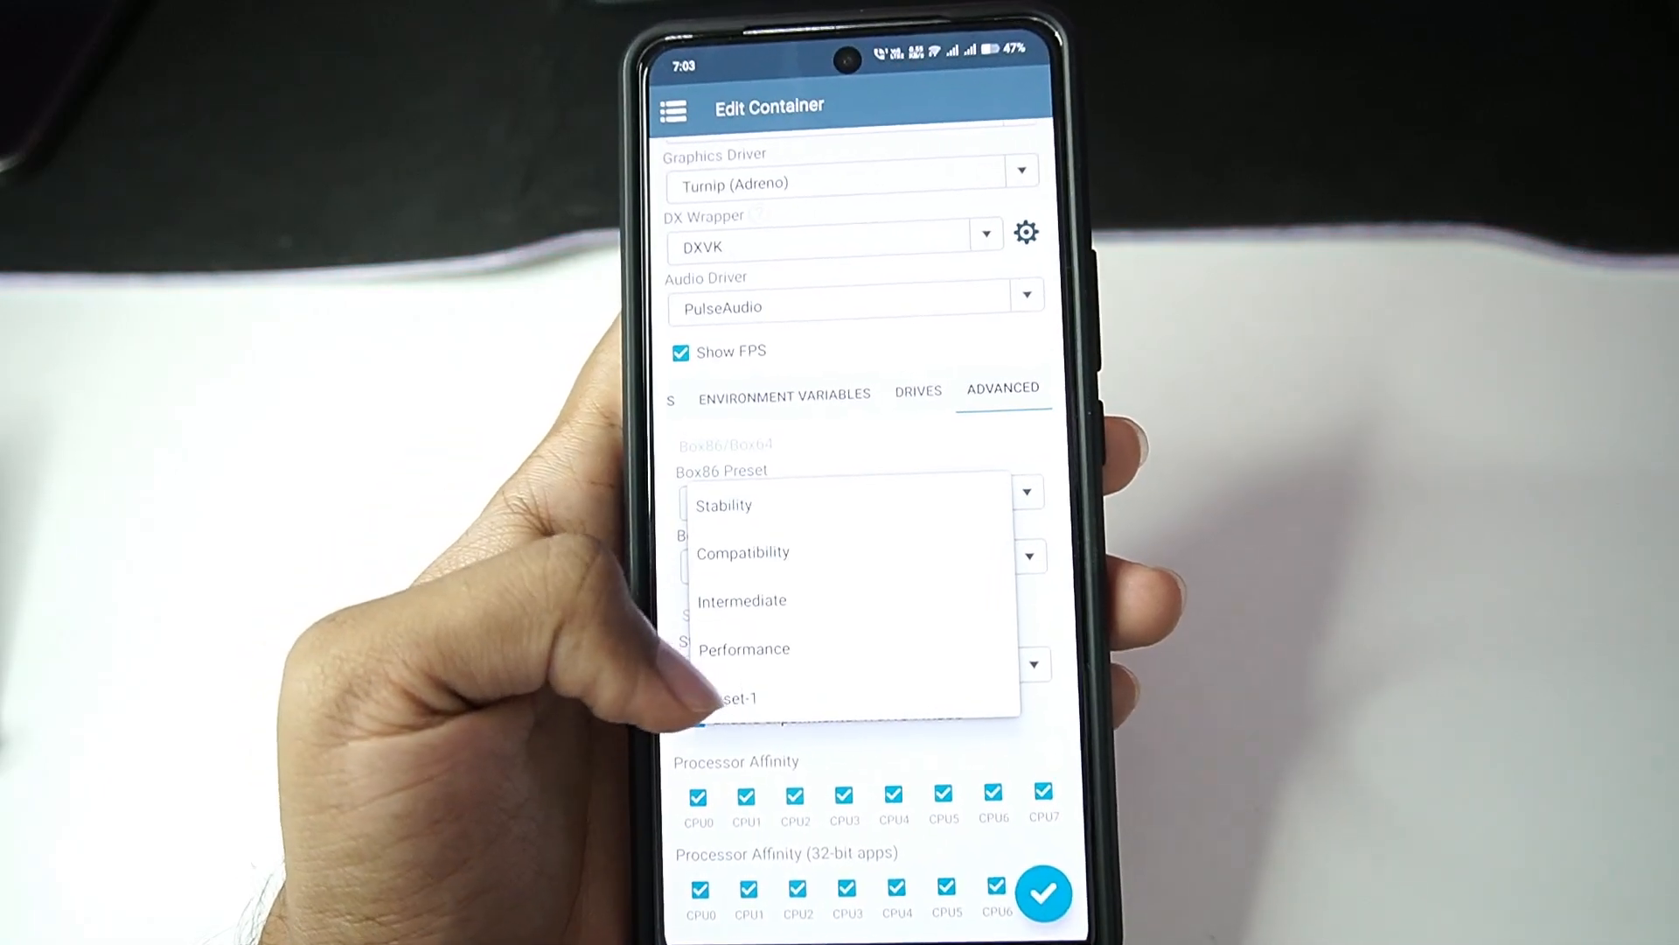
Keep Box86 on the Performance preset and review the Normal, Essential, Aggressive startup modes.
{"action": "left_click", "coordinate": [744, 647]}
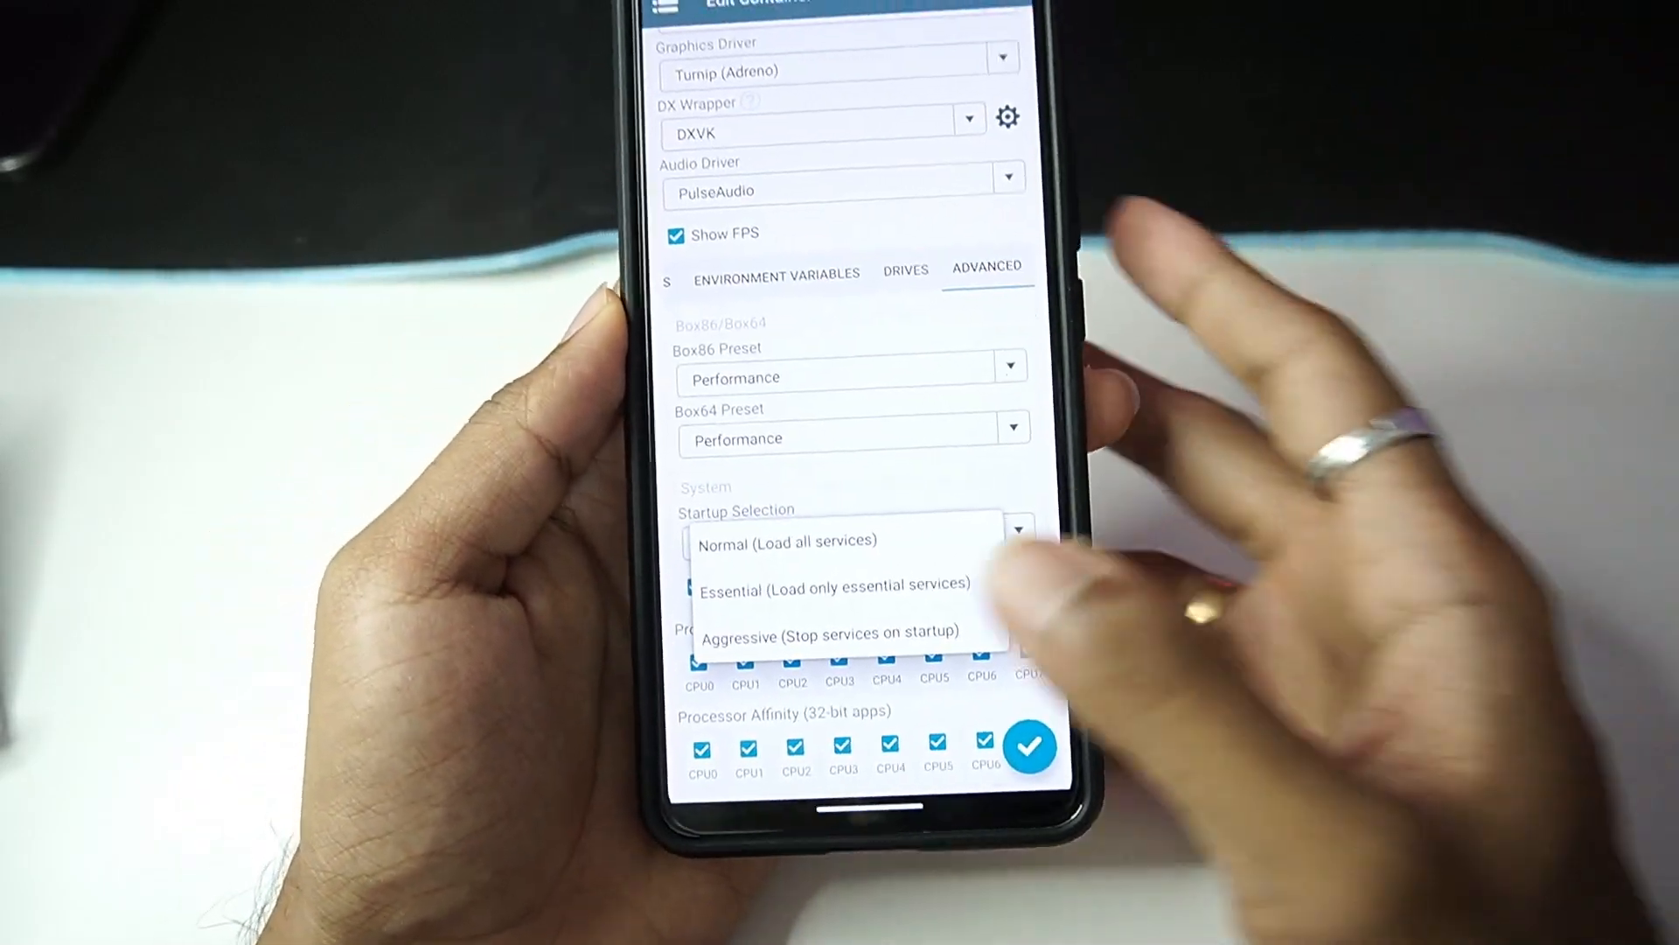
{"action": "left_click", "coordinate": [835, 591]}
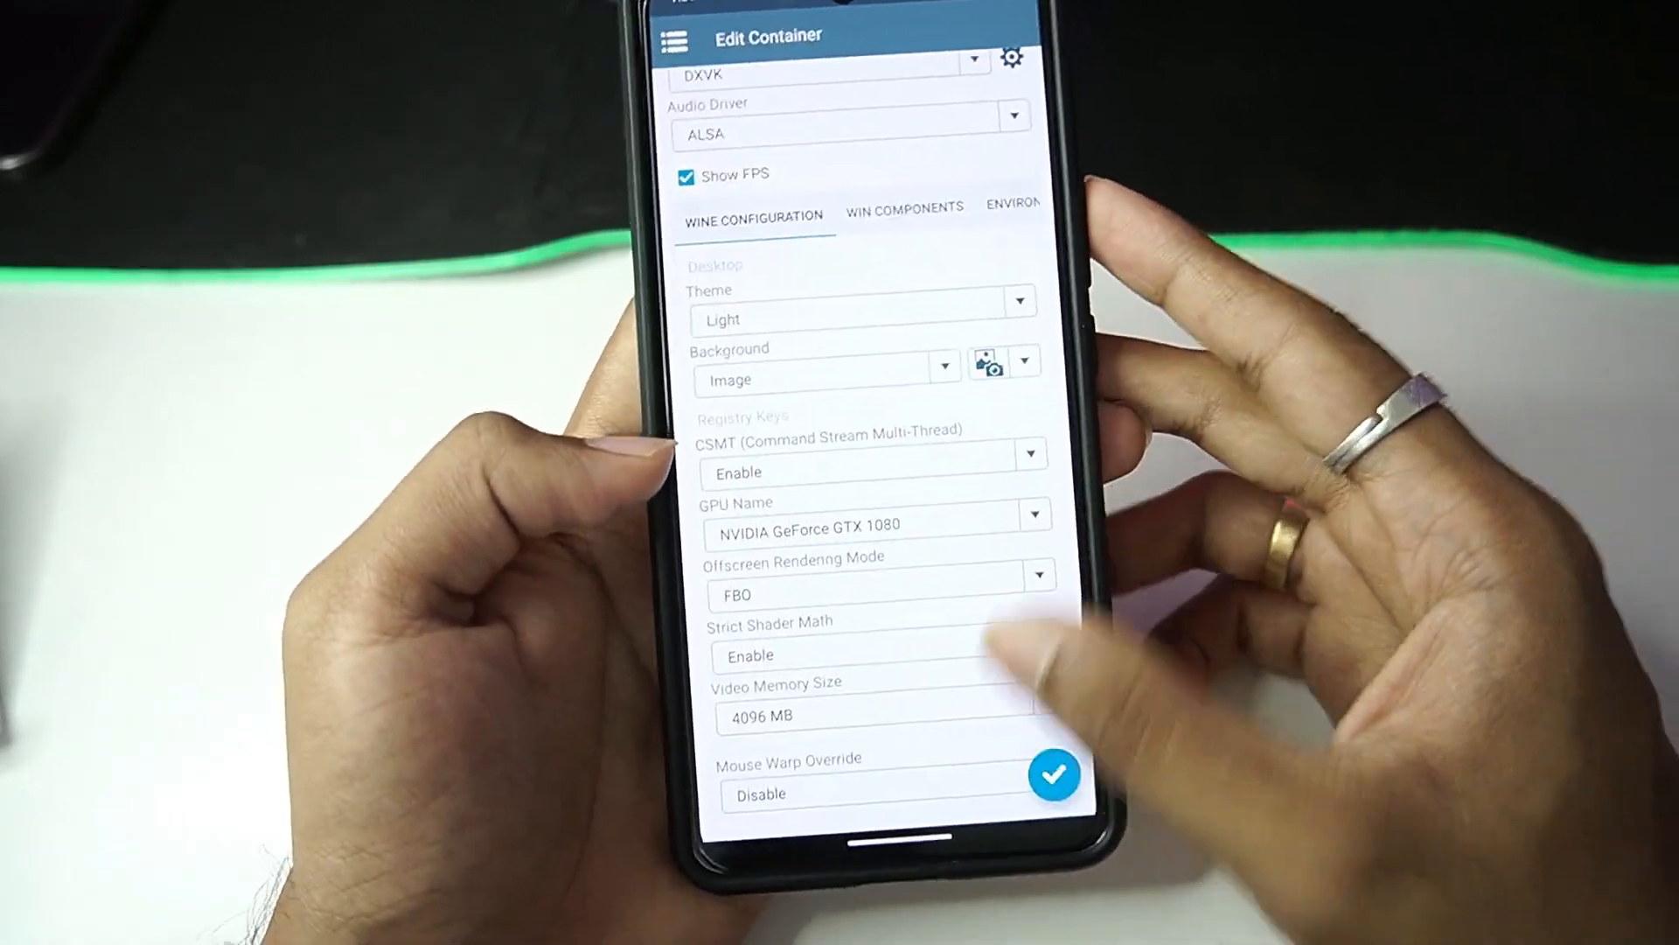
Review Container-1's DXVK default version and frame-rate limit choices.
{"action": "scroll", "scroll_direction": "up", "scroll_amount": 3}
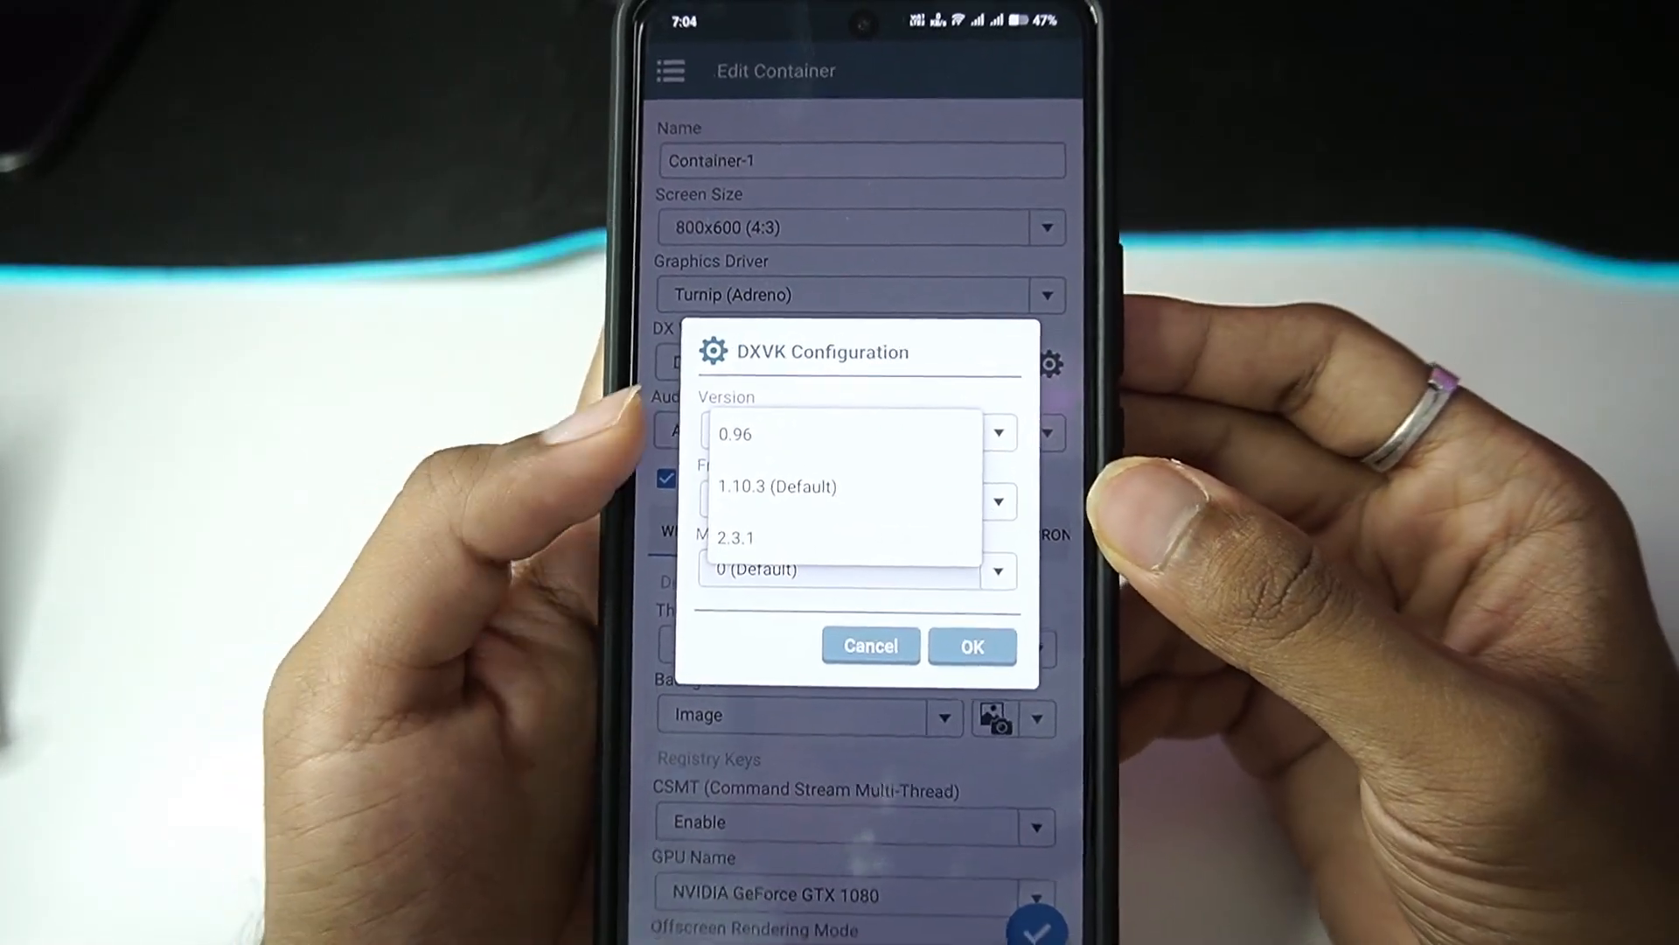
{"action": "left_click", "coordinate": [775, 486]}
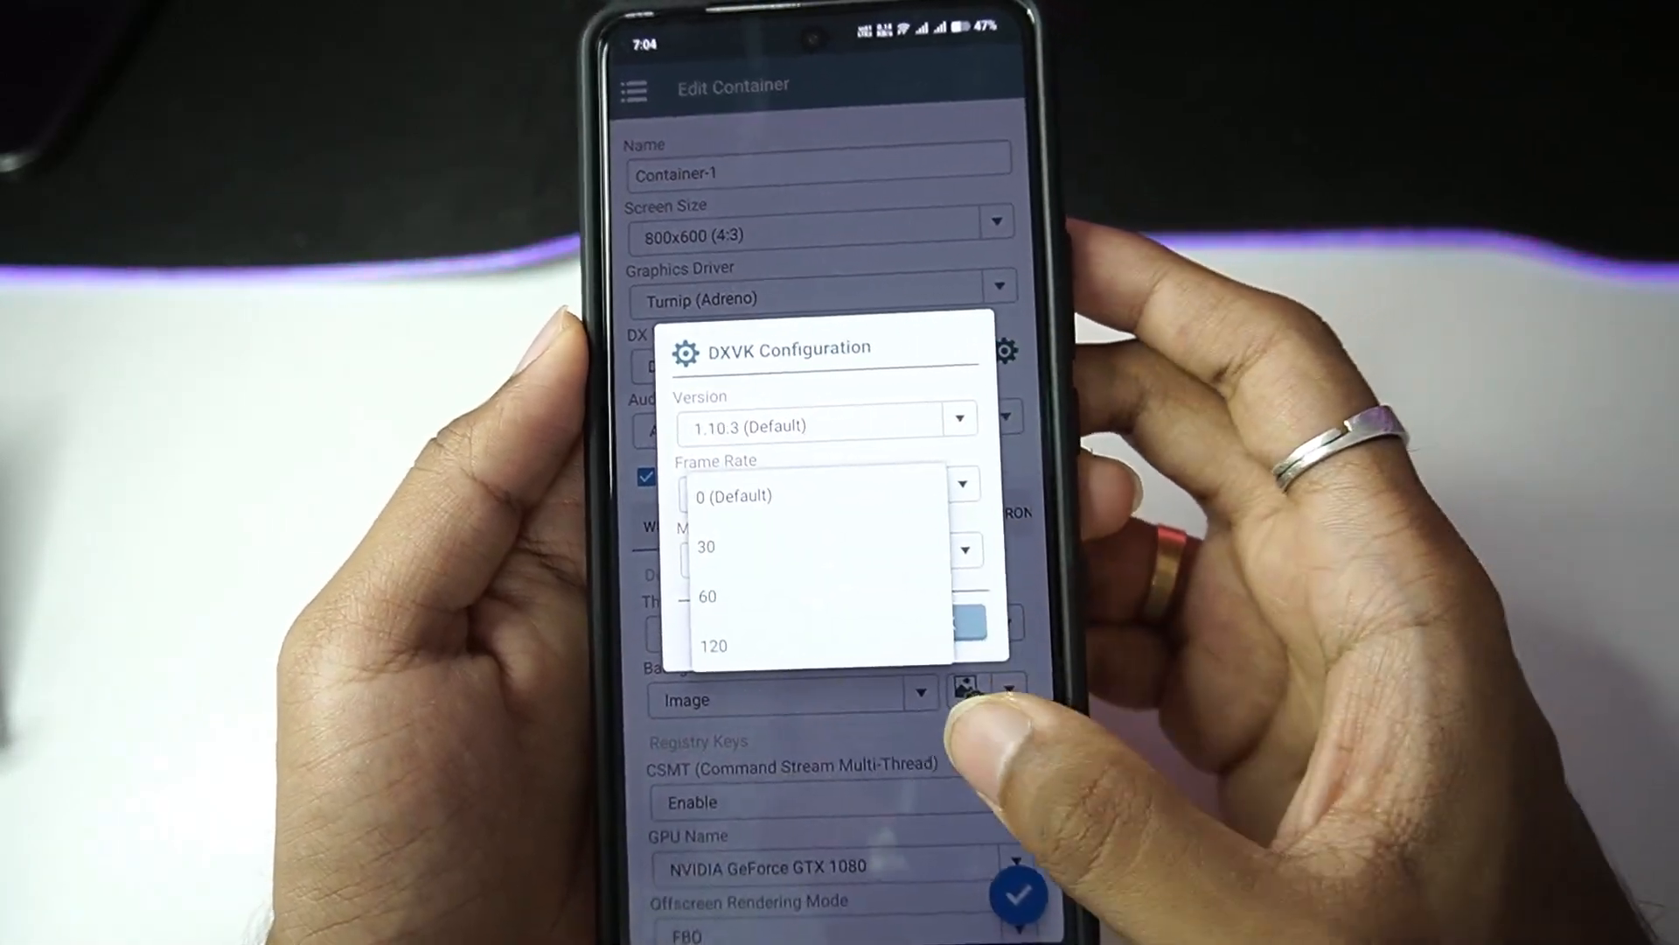
{"action": "left_click", "coordinate": [735, 496]}
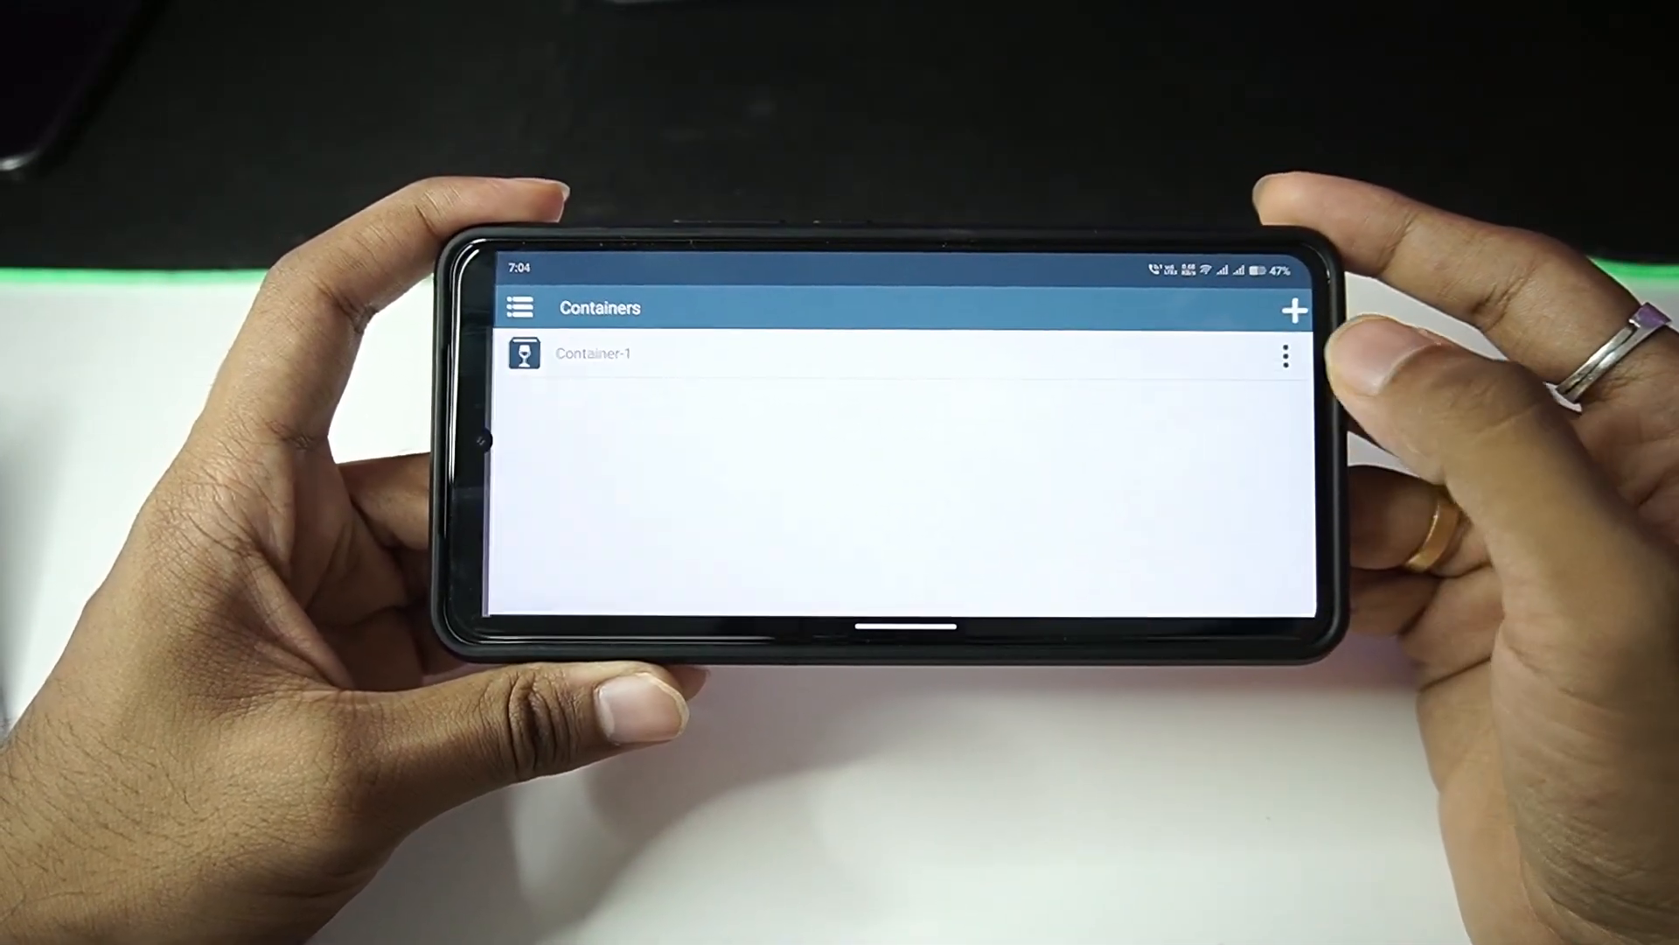
Create Container-2 with a 1280x720 screen and default settings beneath Container-1.
{"action": "left_click", "coordinate": [1294, 310]}
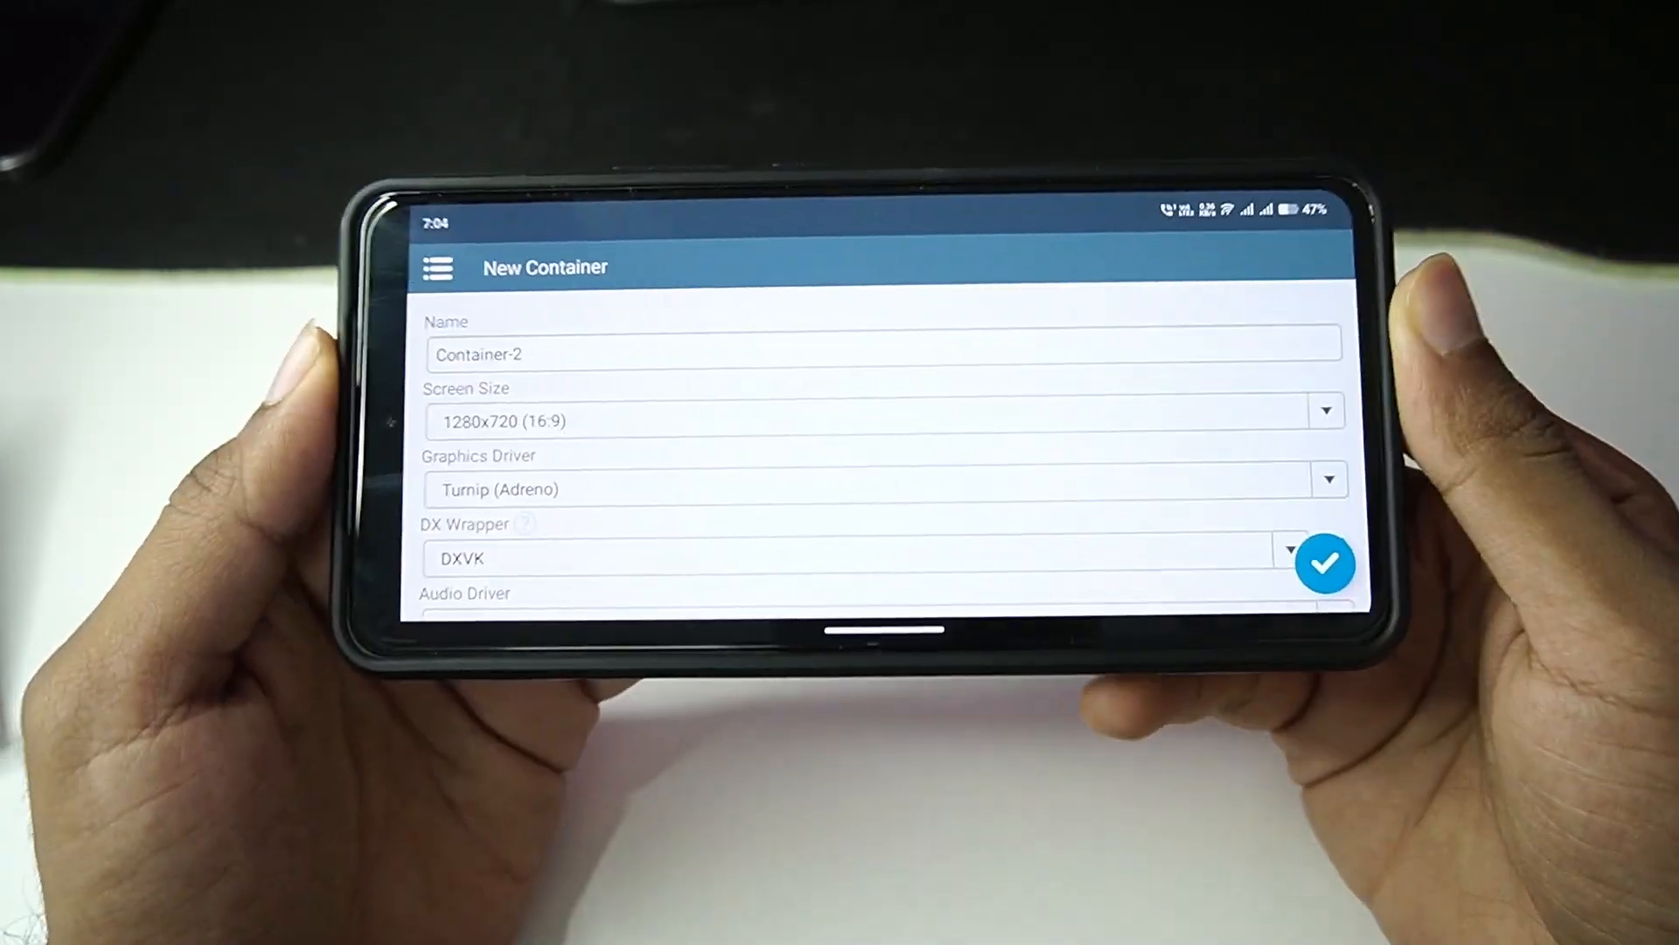
{"action": "scroll", "scroll_direction": "down", "scroll_amount": 3}
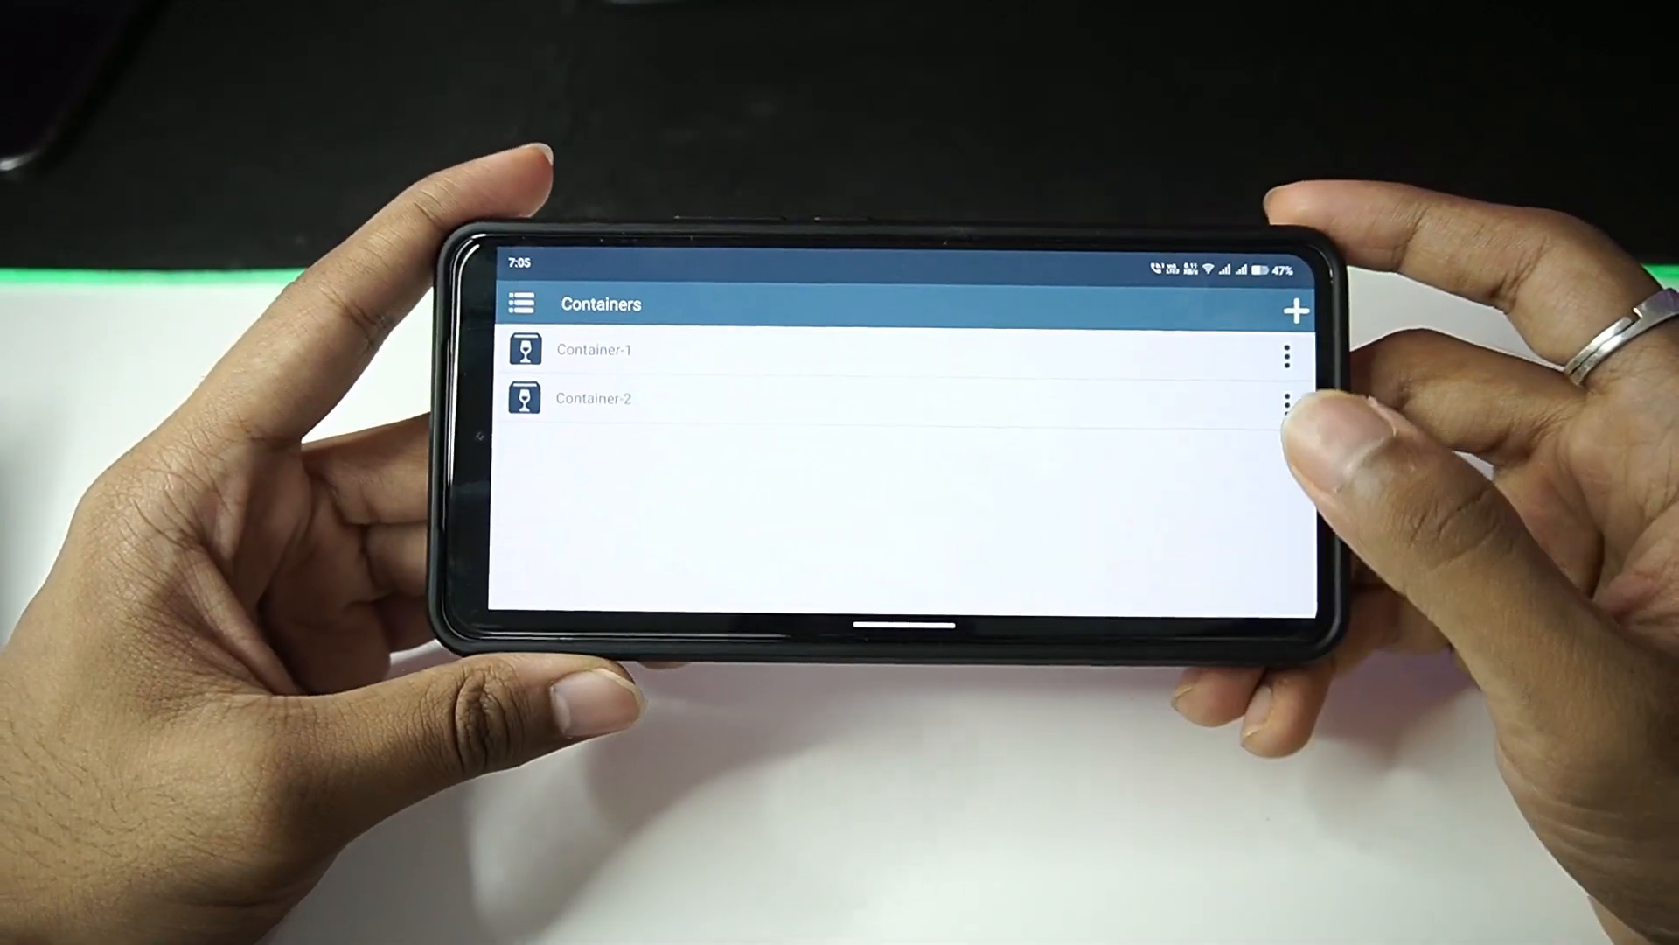
{"action": "left_click", "coordinate": [1284, 403]}
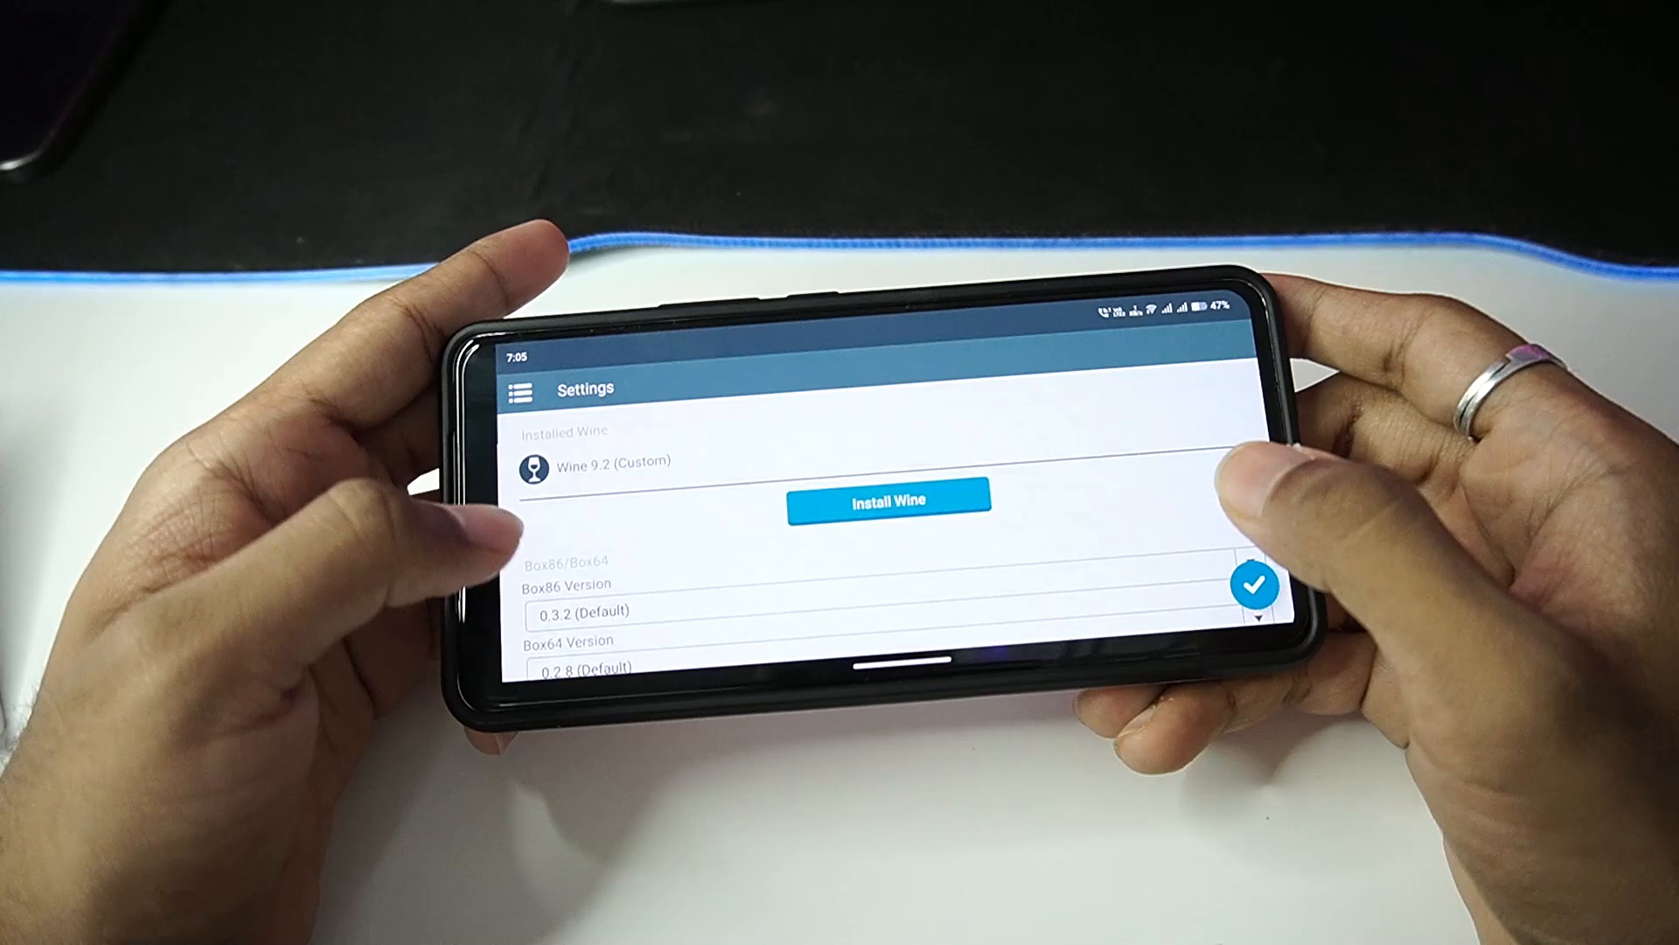
{"action": "scroll", "scroll_direction": "down", "scroll_amount": 3}
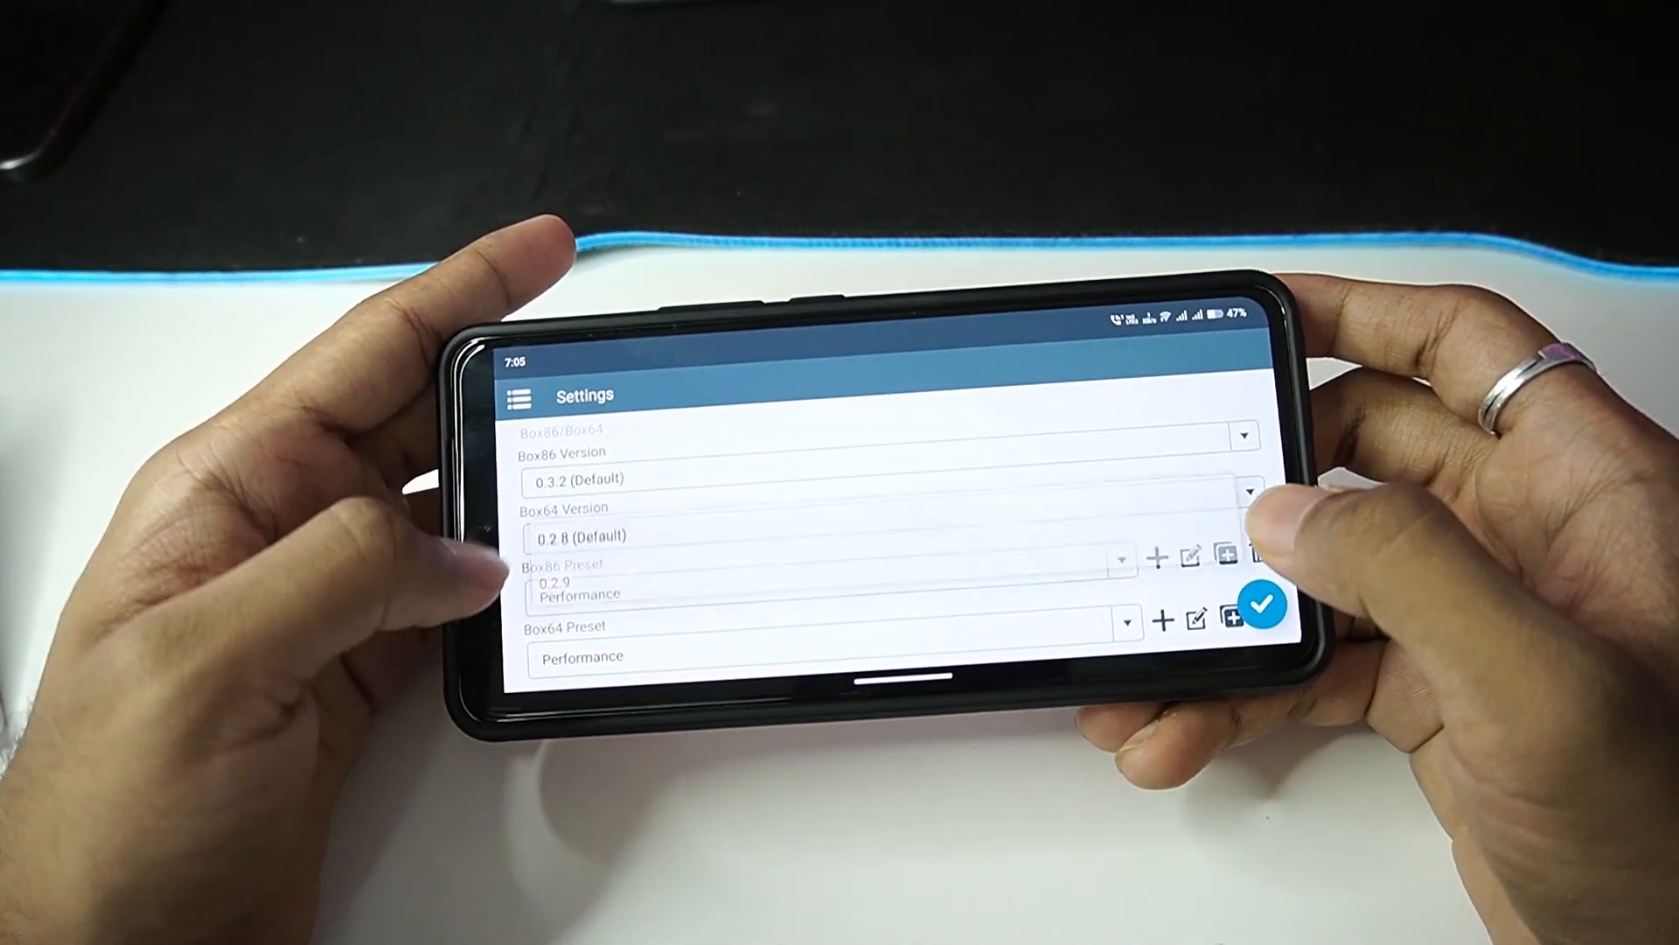
{"action": "scroll", "scroll_direction": "down", "scroll_amount": 3}
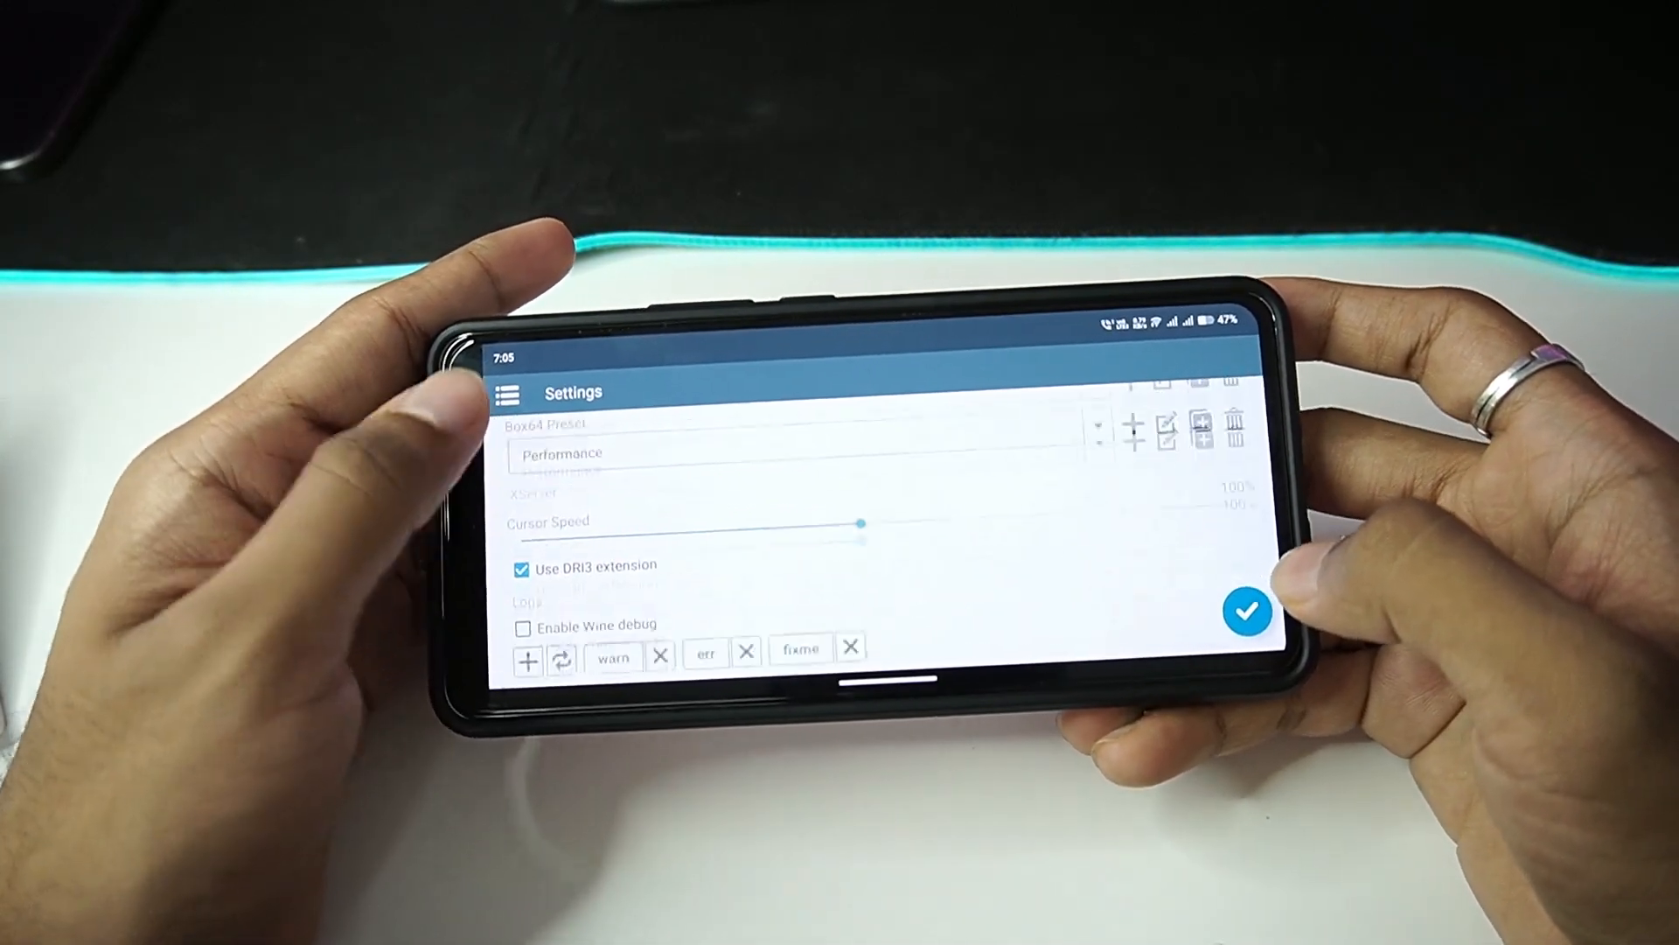
{"action": "left_click", "coordinate": [1246, 610]}
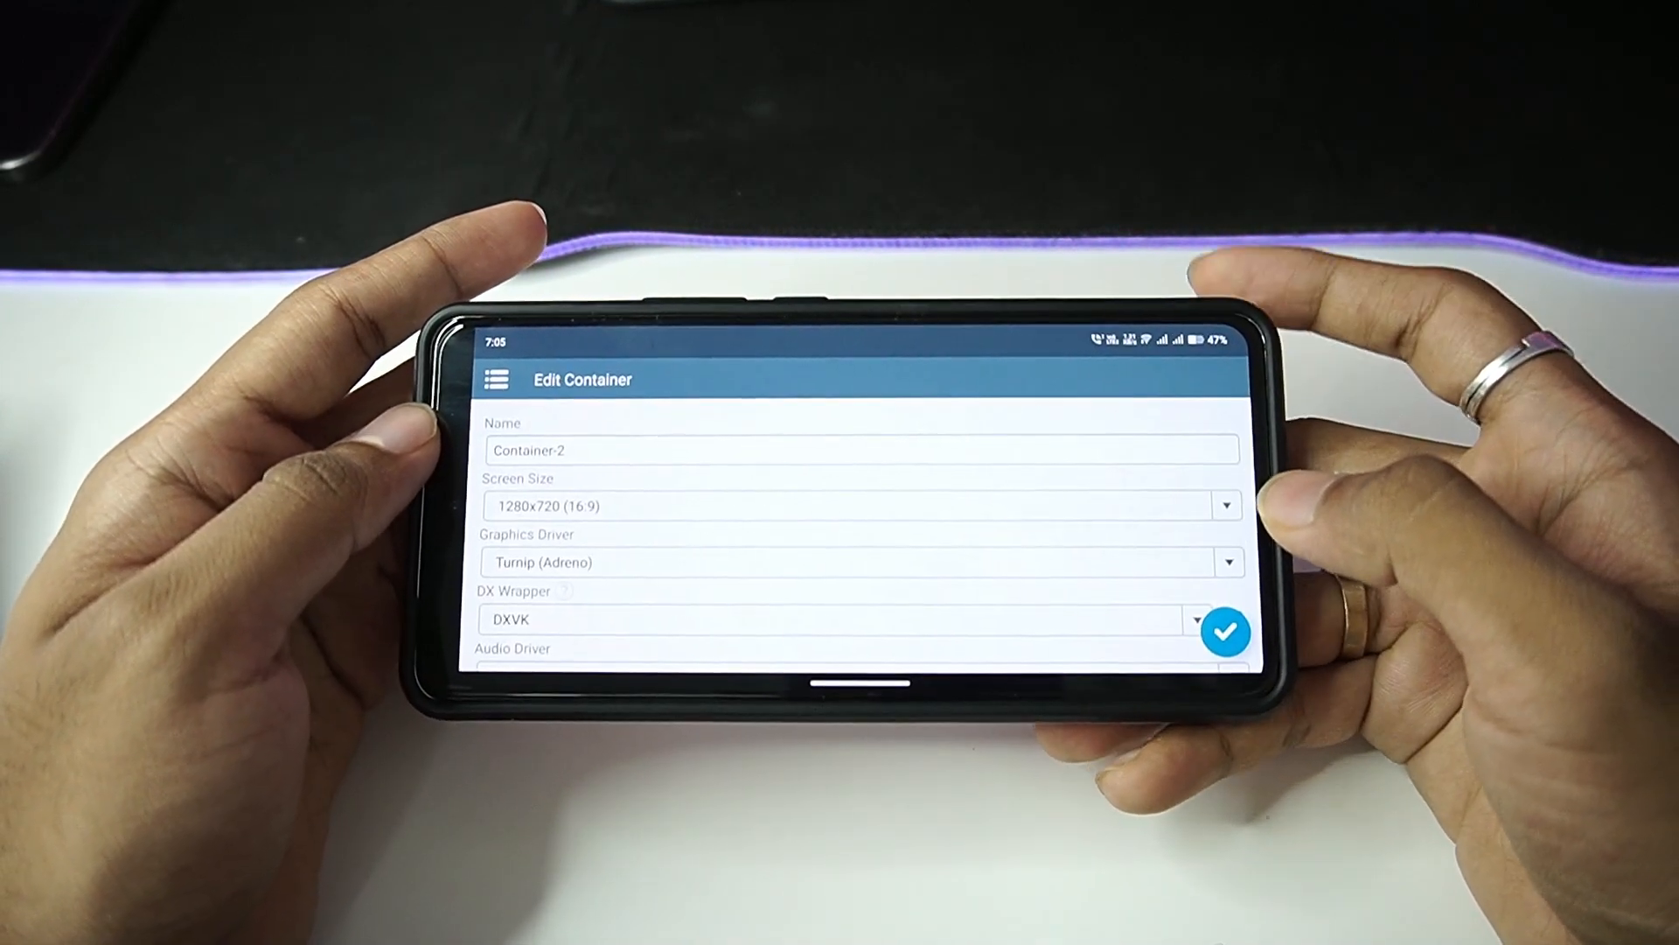
{"action": "scroll", "scroll_direction": "down", "scroll_amount": 3}
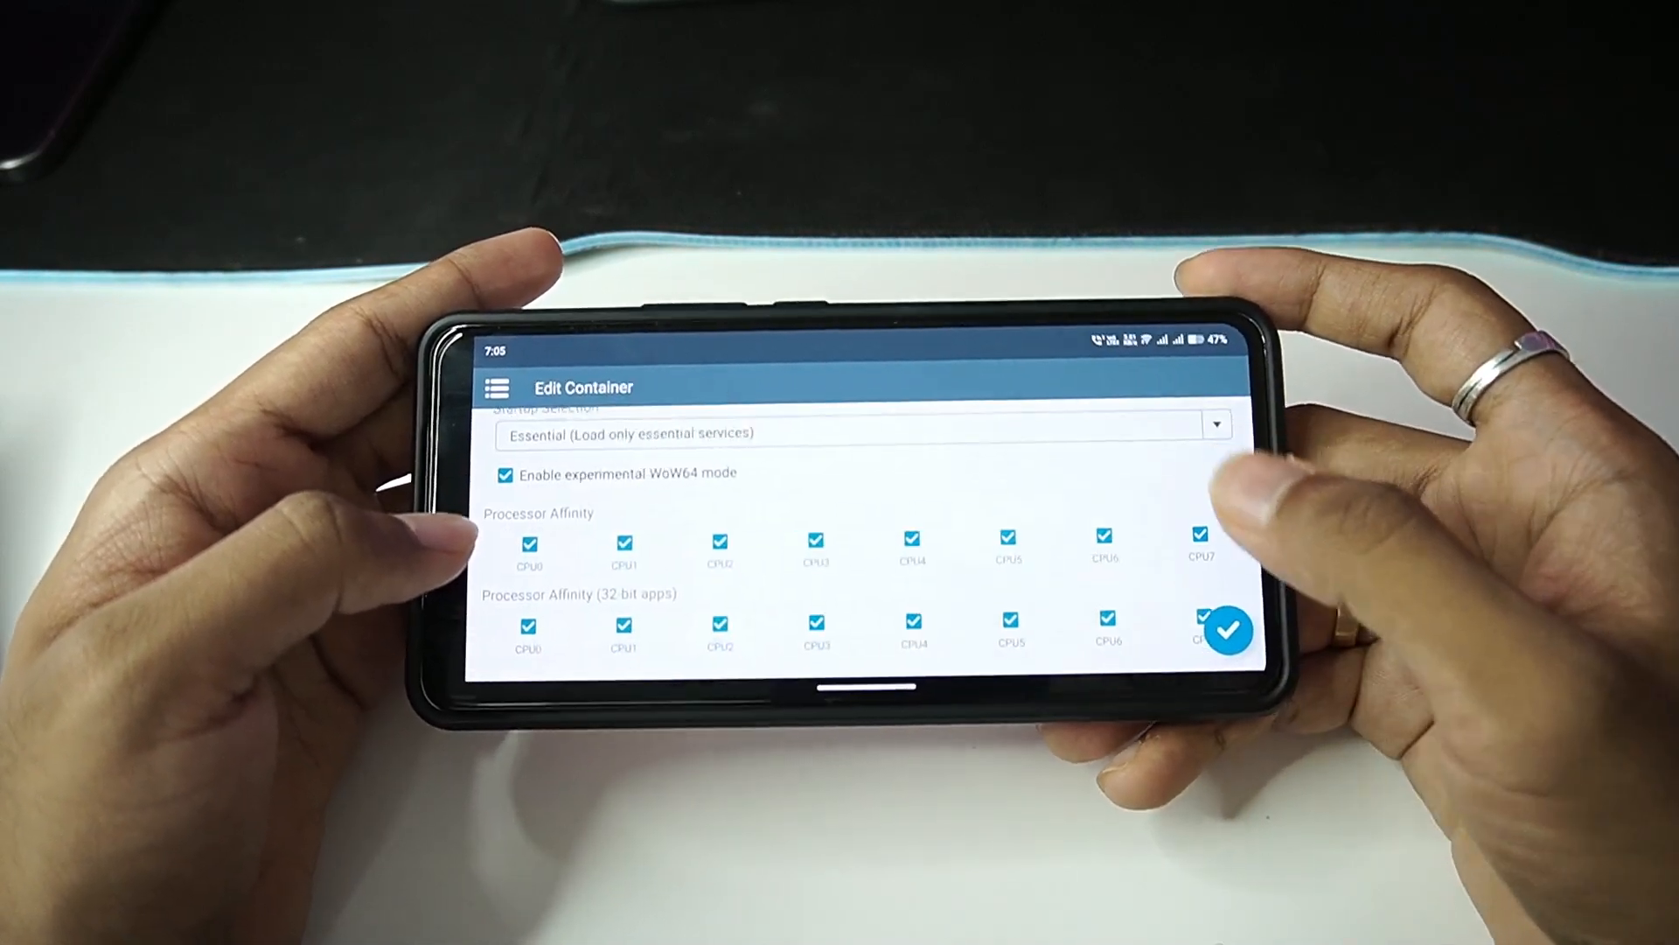
{"action": "left_click", "coordinate": [1228, 631]}
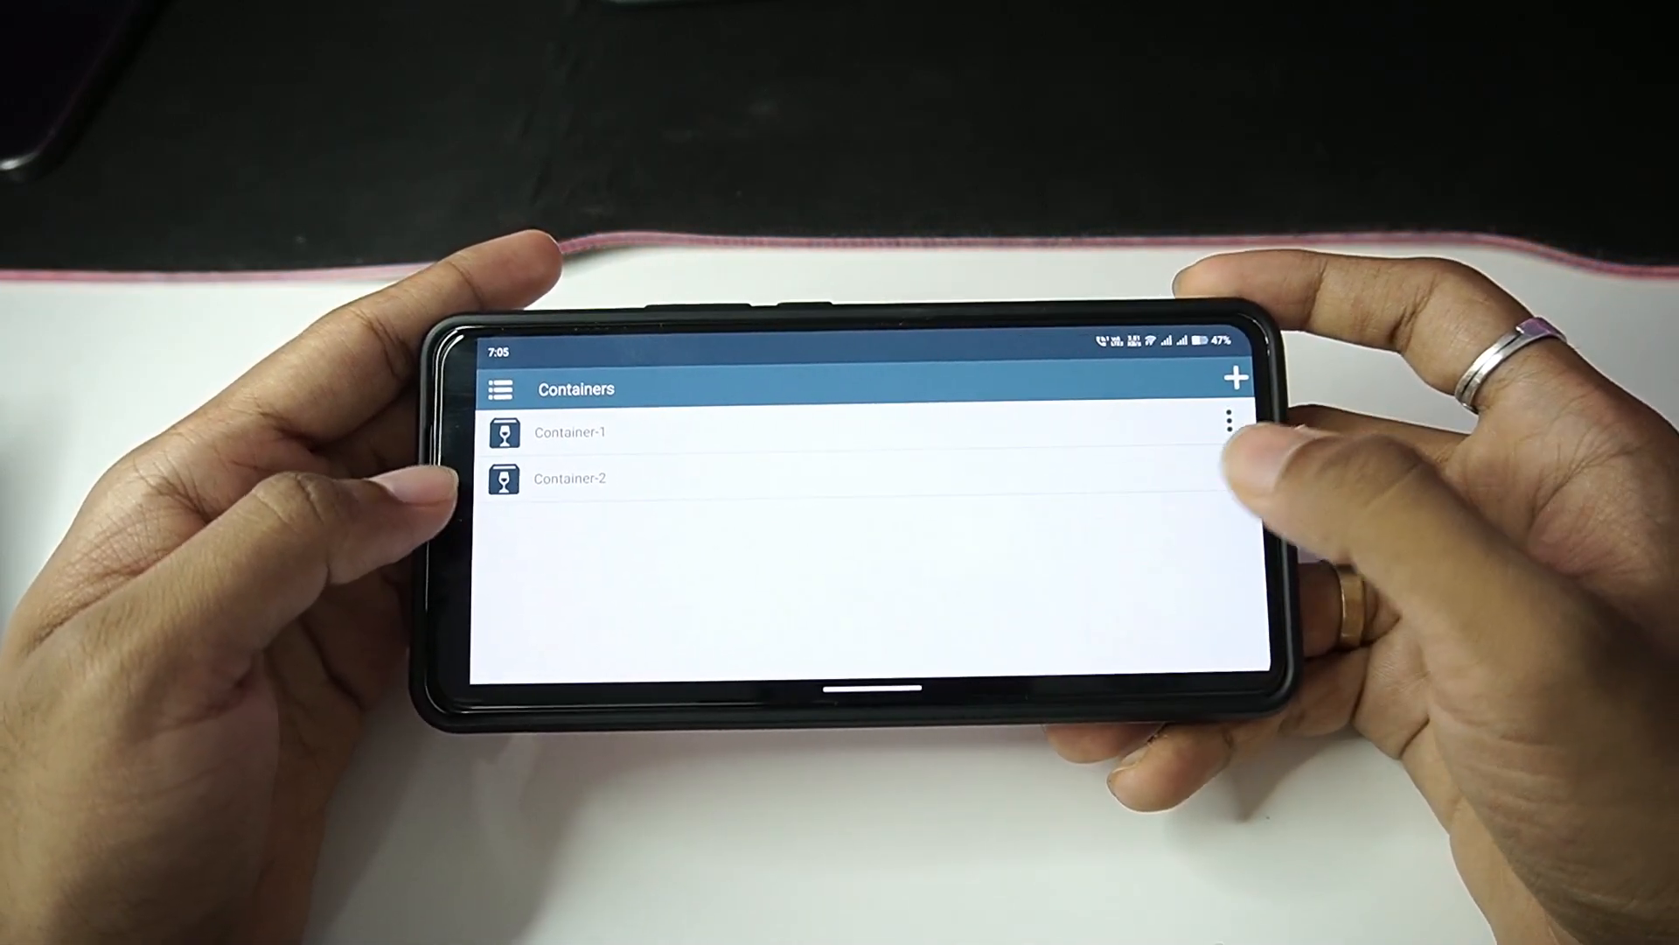